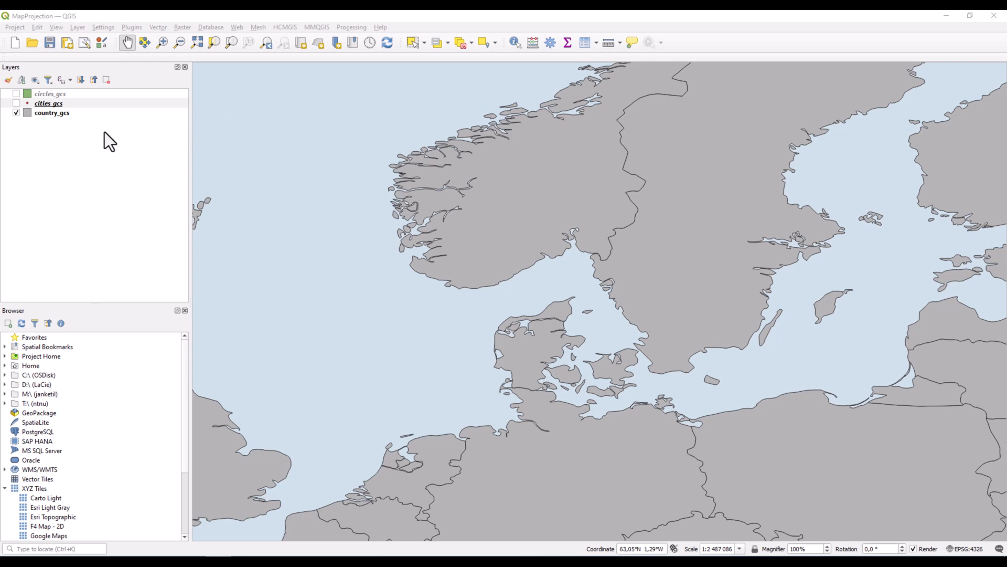
pyautogui.moveTo(88, 135)
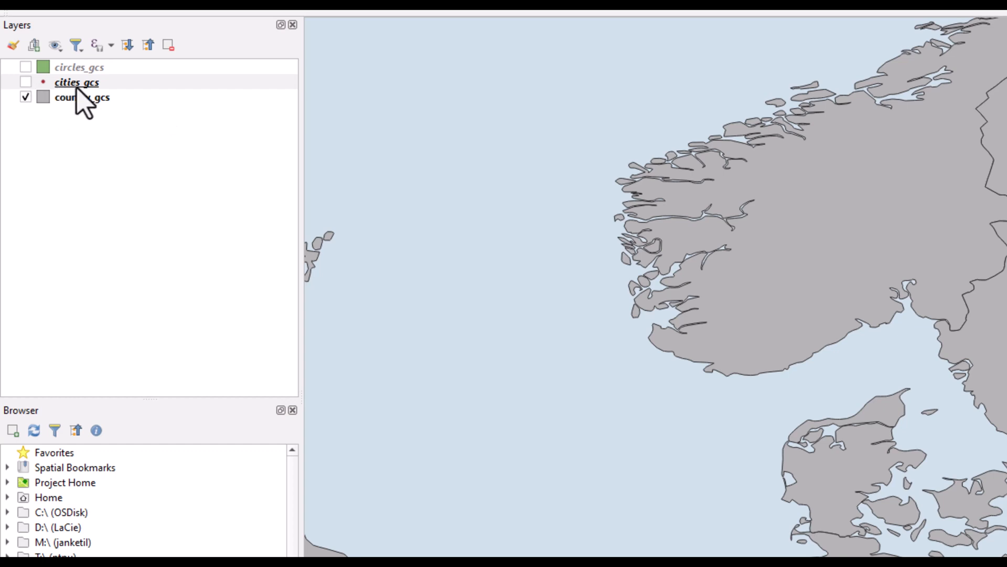
# - Turn on the cities_gcs layer so red city points appear over Norway, Sweden and Denmark
pyautogui.click(23, 82)
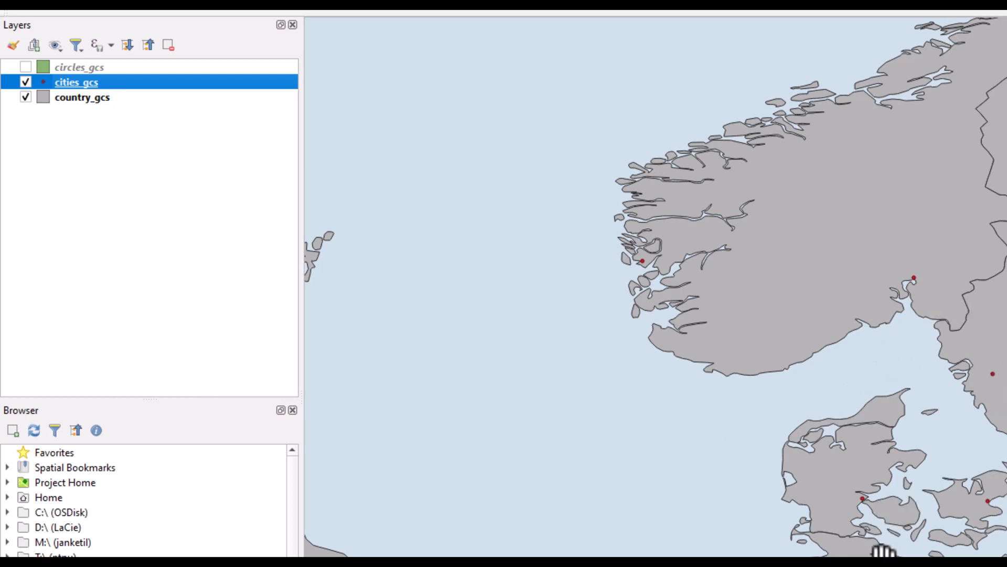
pyautogui.moveTo(181, 150)
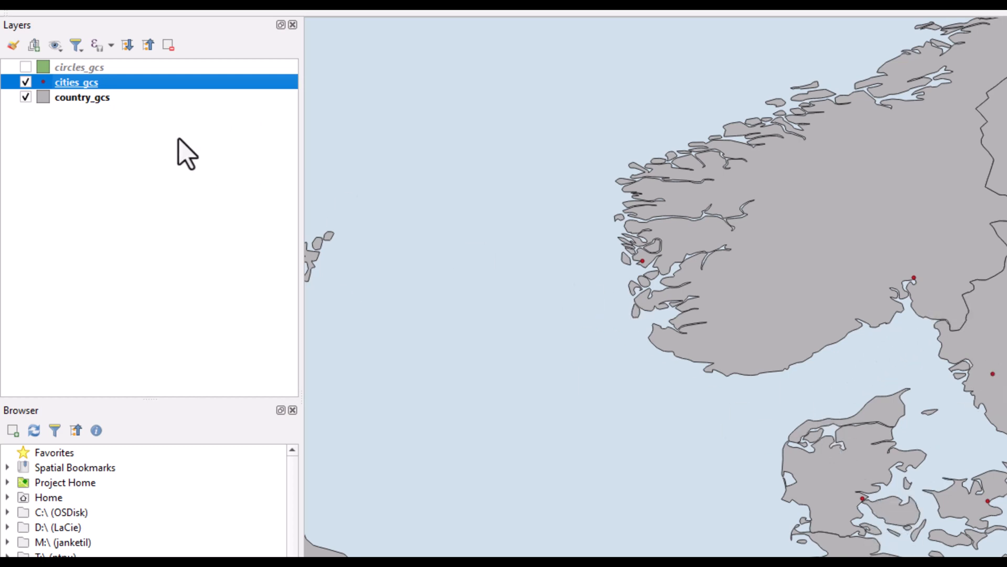
pyautogui.moveTo(97, 87)
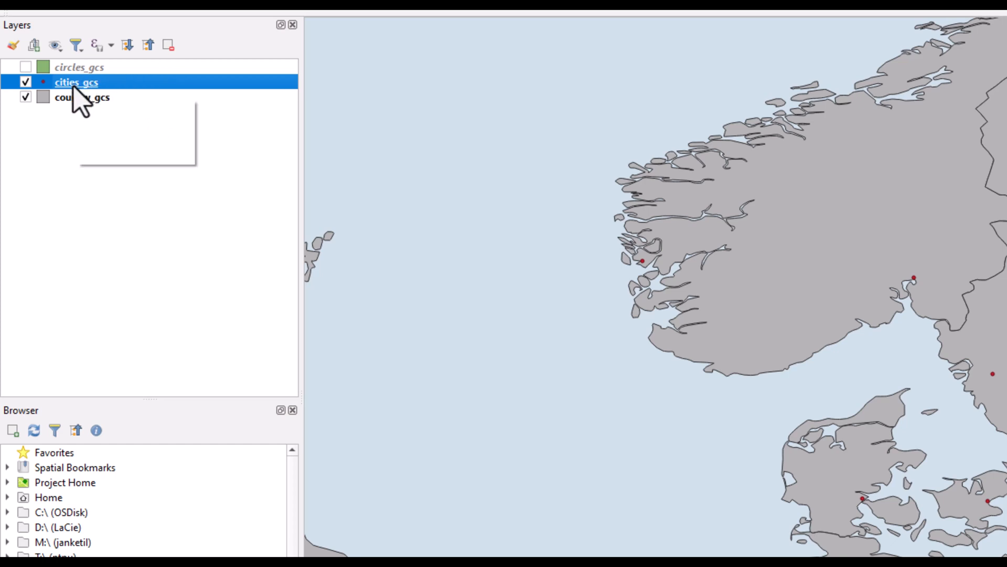
# - Label the cities_gcs points with city names like Bergen, Oslo and Odense
pyautogui.rightClick(79, 90)
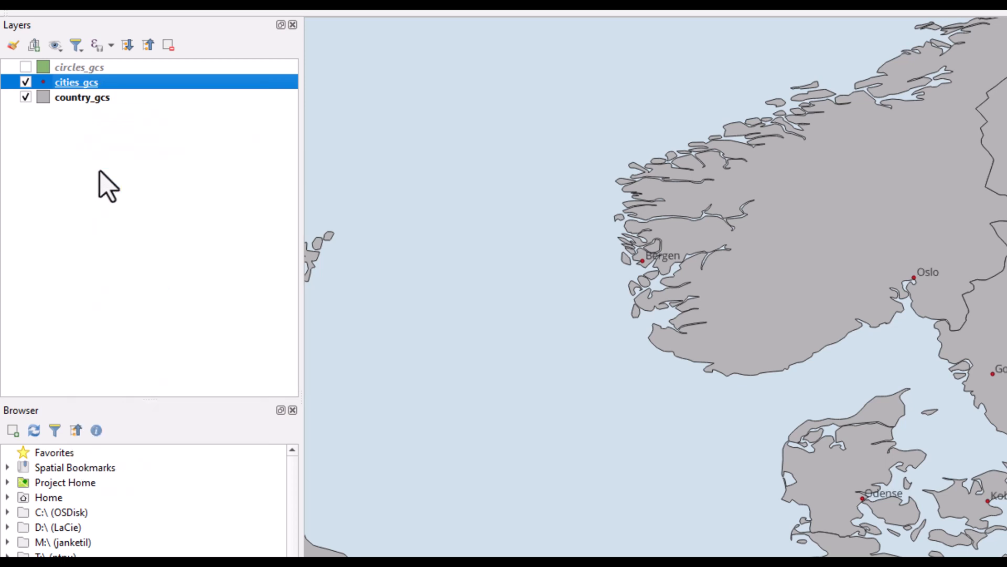
pyautogui.moveTo(710, 251)
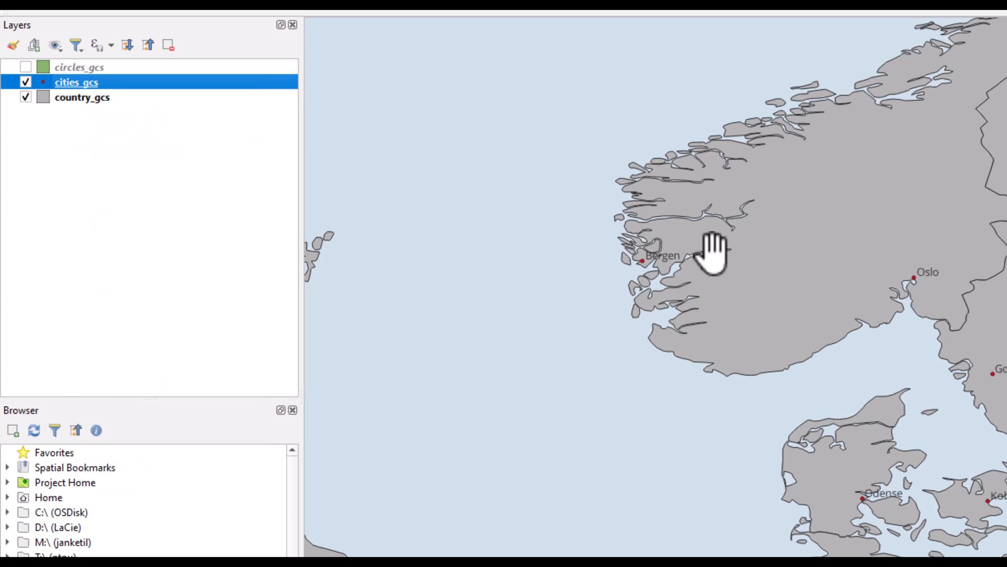
pyautogui.moveTo(79, 102)
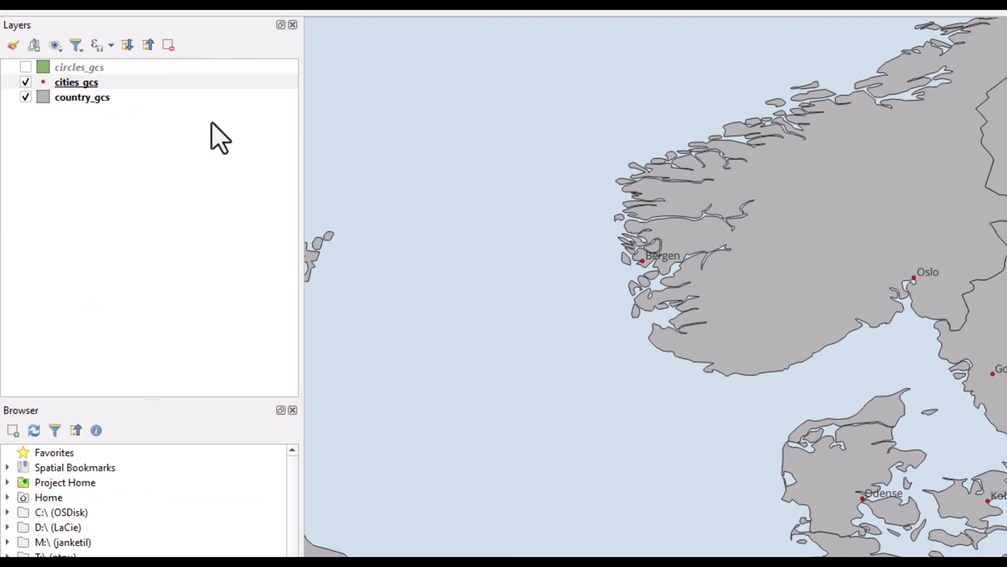
pyautogui.moveTo(81, 92)
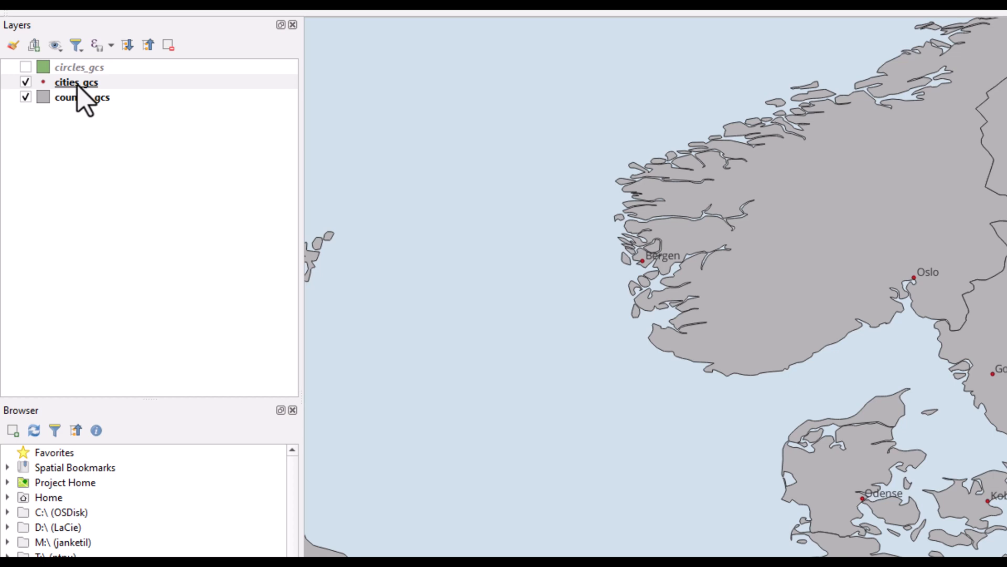
pyautogui.moveTo(83, 94)
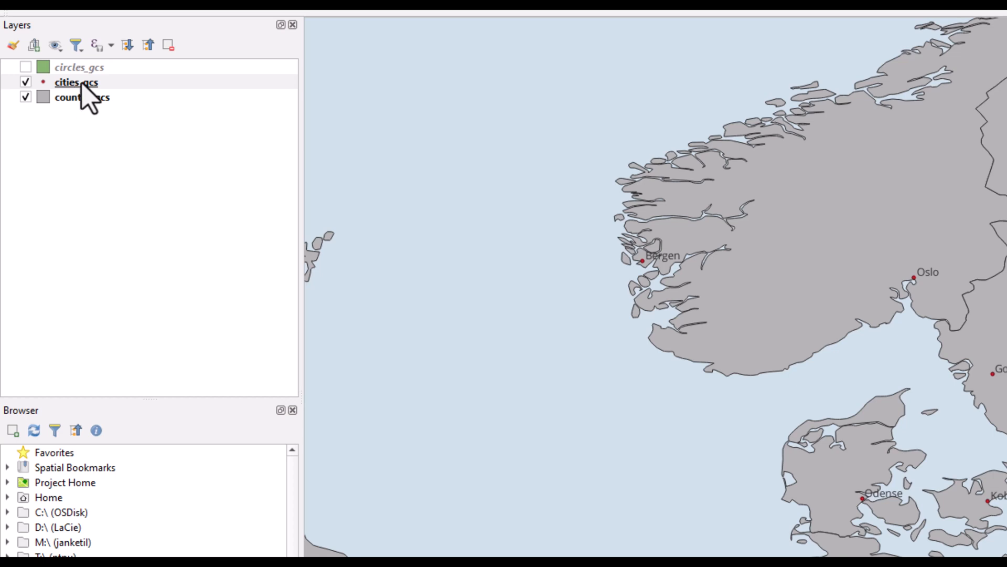
pyautogui.rightClick(71, 82)
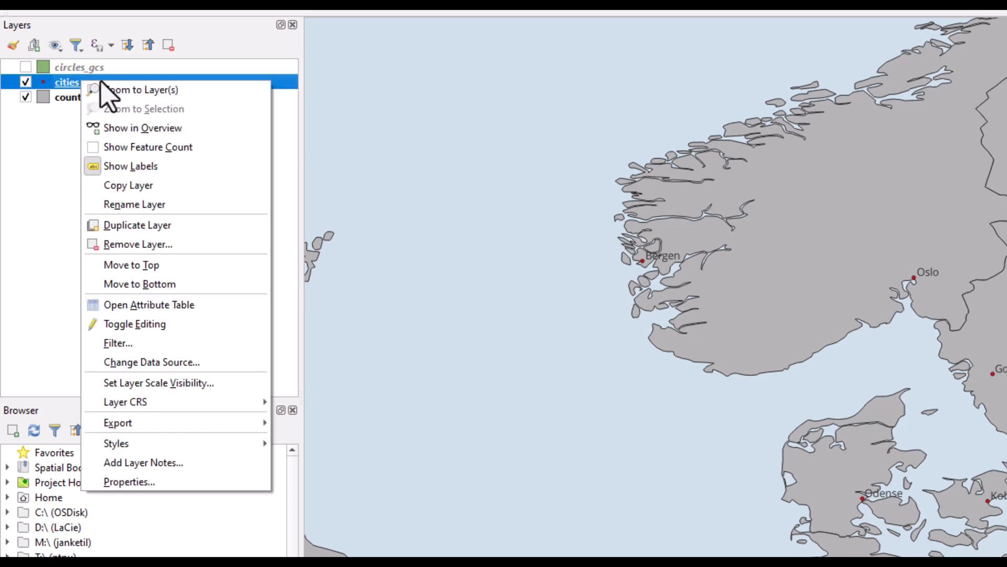
pyautogui.moveTo(157, 311)
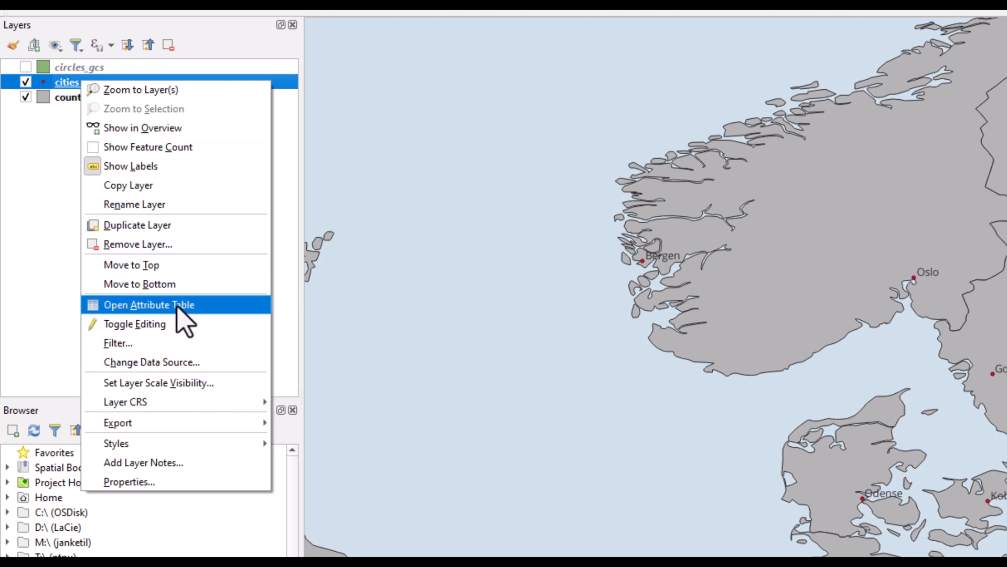
pyautogui.moveTo(129, 481)
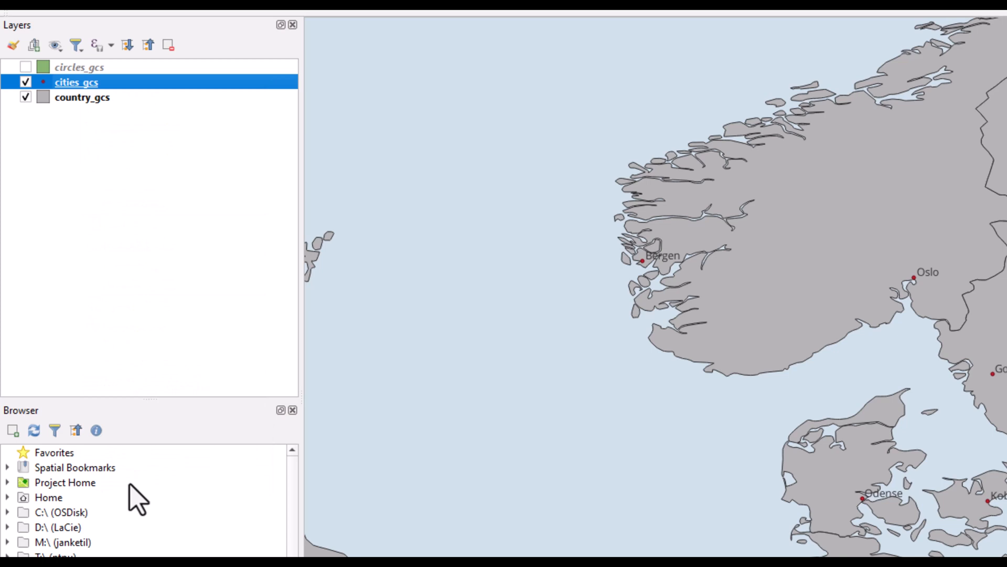
# - View the cities_gcs Labels settings: NAME field, Open Sans font, Regular style
pyautogui.doubleClick(76, 82)
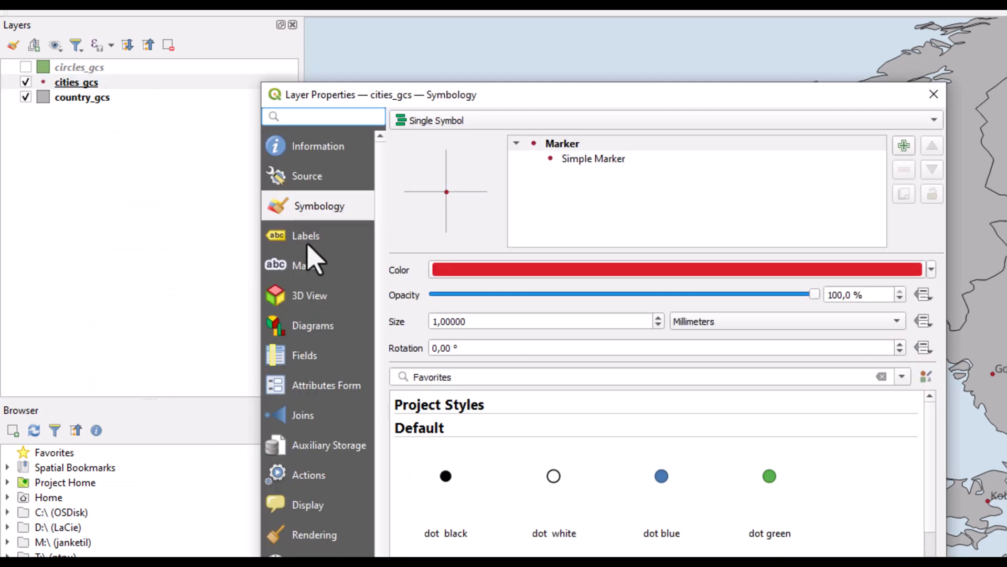
pyautogui.click(306, 235)
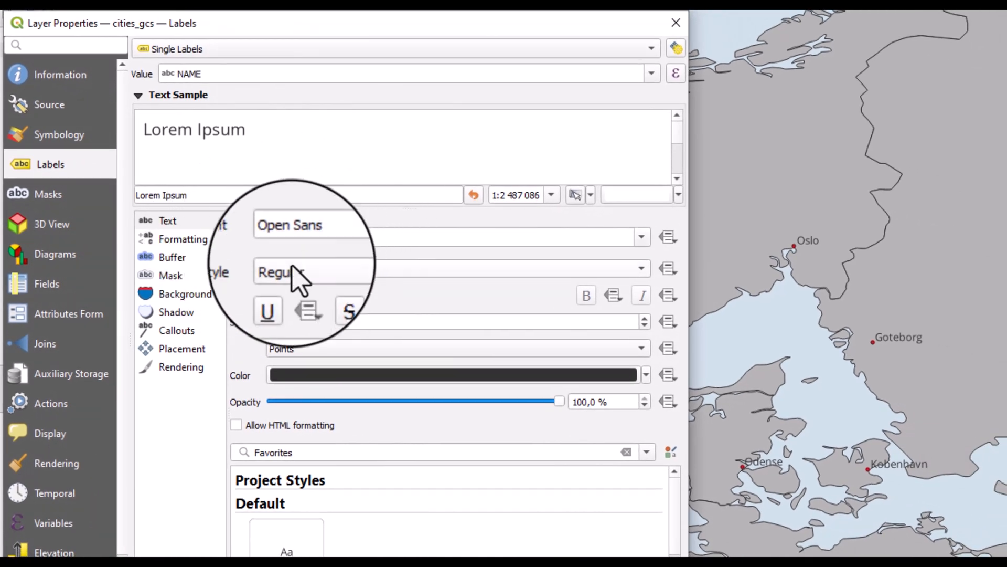
pyautogui.moveTo(330, 278)
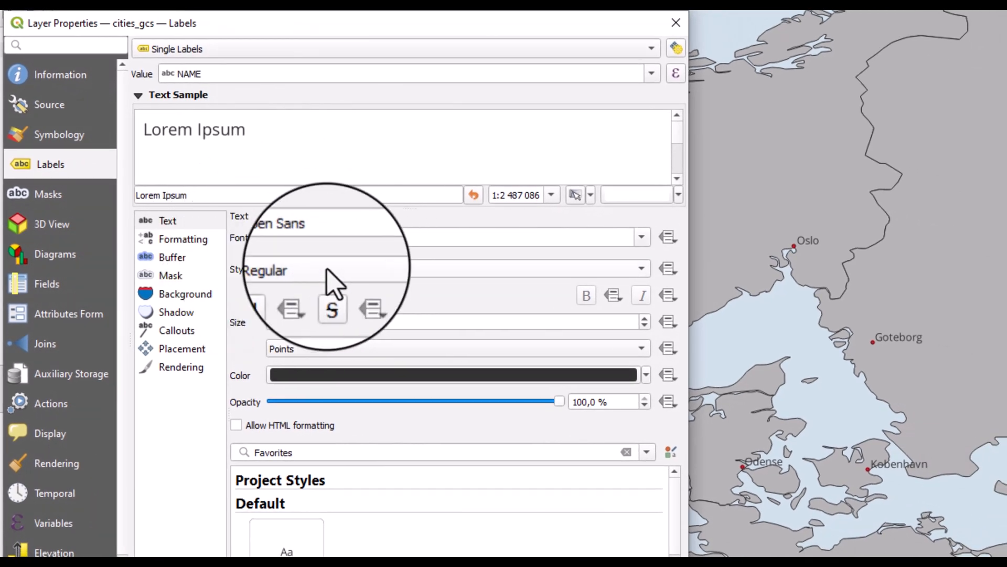